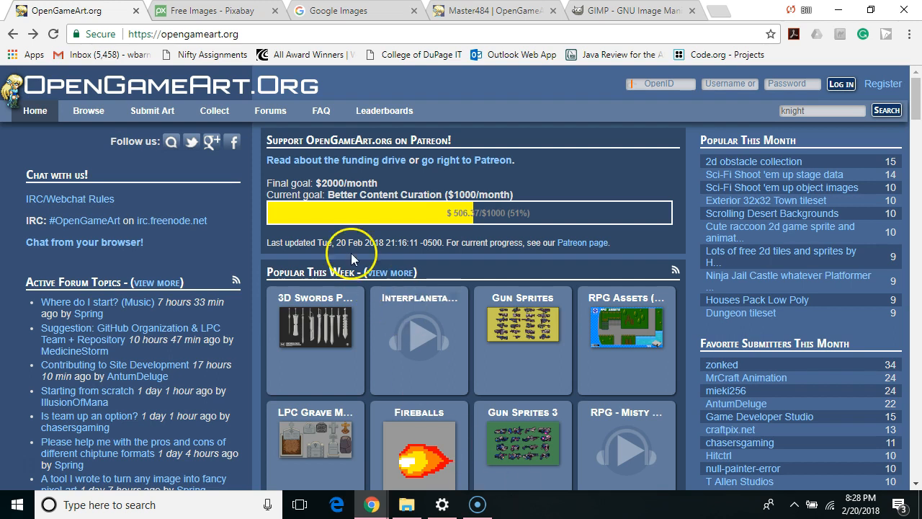
{"action": "mouse_move", "coordinate": [595, 176]}
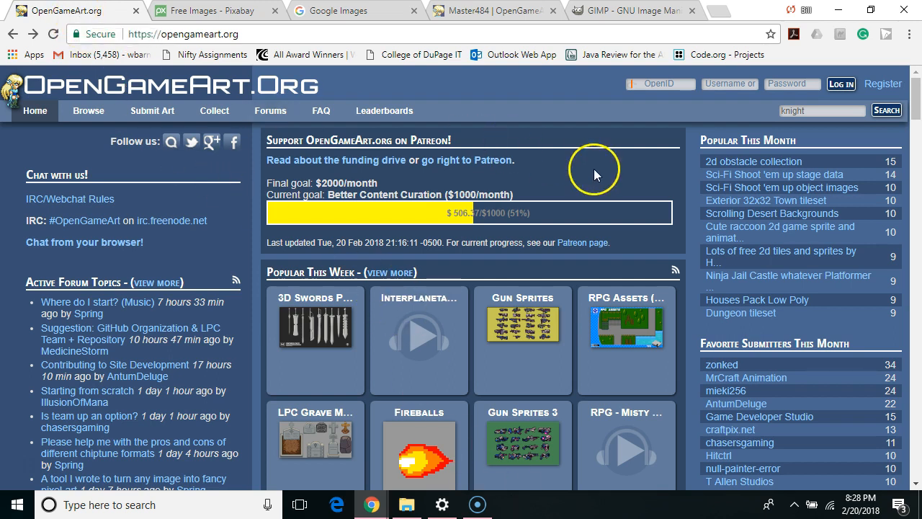
- Search OpenGameArt for 'knight' and rerun the search limited to the 2D Art type
{"action": "left_click", "coordinate": [822, 109]}
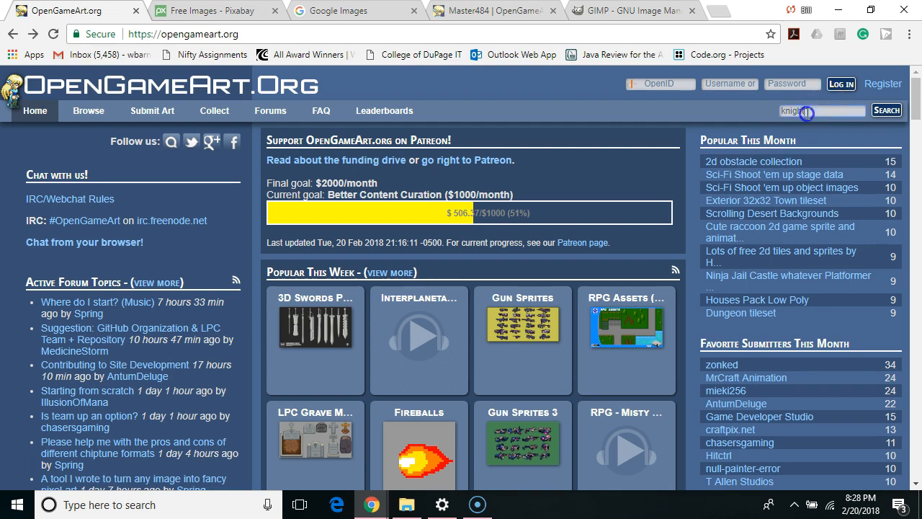
{"action": "type", "text": "knight"}
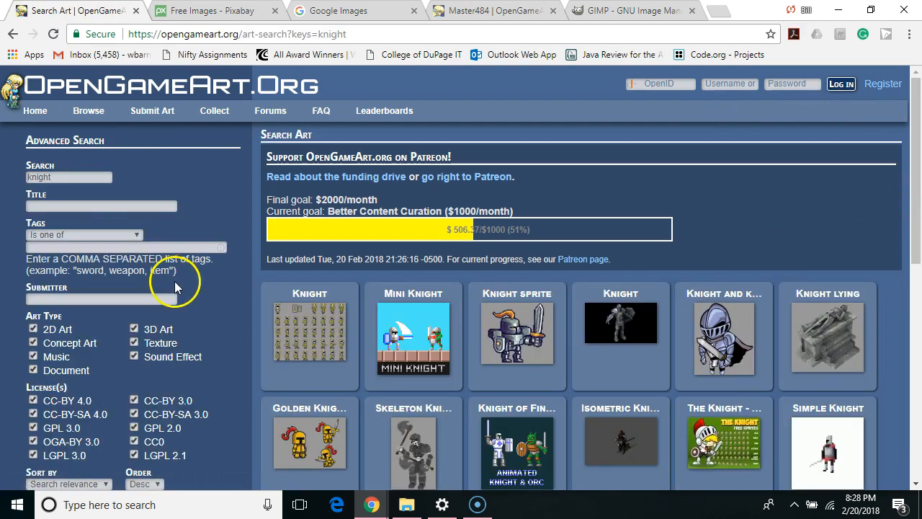
{"action": "scroll", "scroll_direction": "down", "scroll_amount": 3}
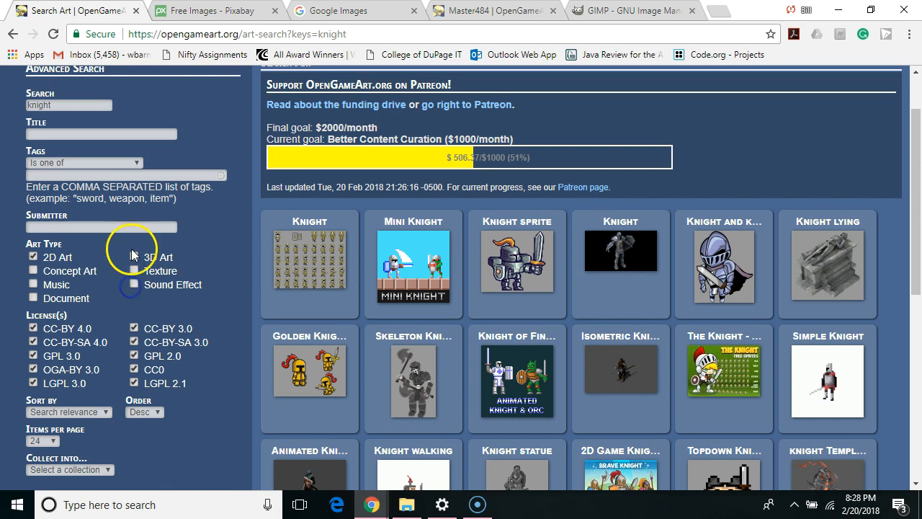
{"action": "scroll", "scroll_direction": "down", "scroll_amount": 3}
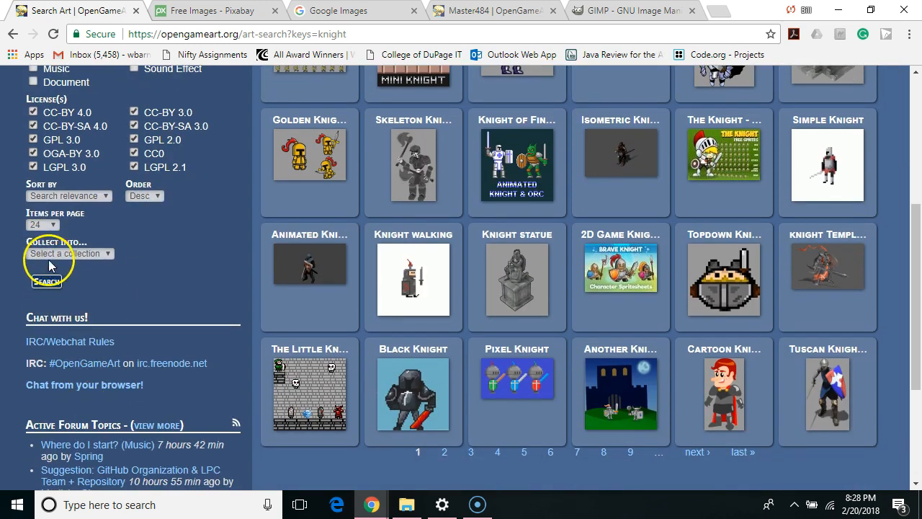
{"action": "left_click", "coordinate": [41, 224]}
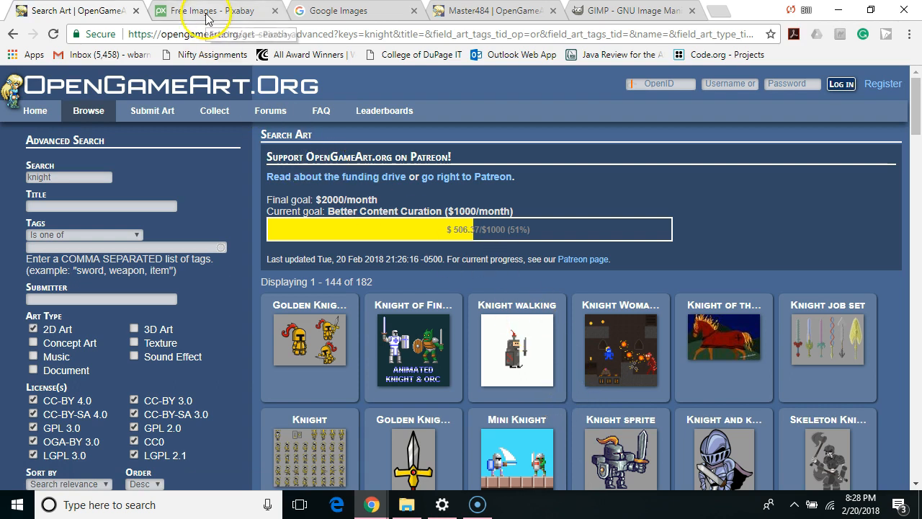
- Switch to the 'Free Images - Pixabay' home page tab
{"action": "left_click", "coordinate": [216, 10]}
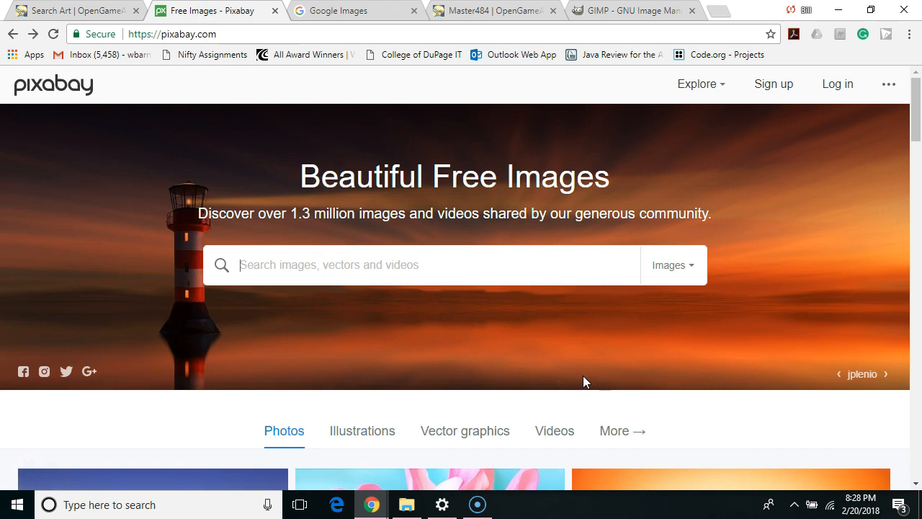
{"action": "mouse_move", "coordinate": [566, 380]}
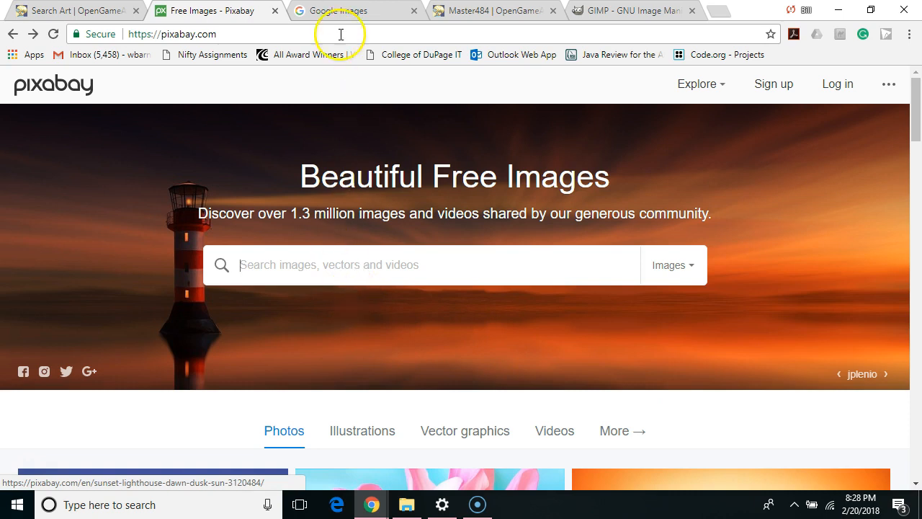
- Search Google Images for 'knight pixel art'
{"action": "left_click", "coordinate": [353, 10]}
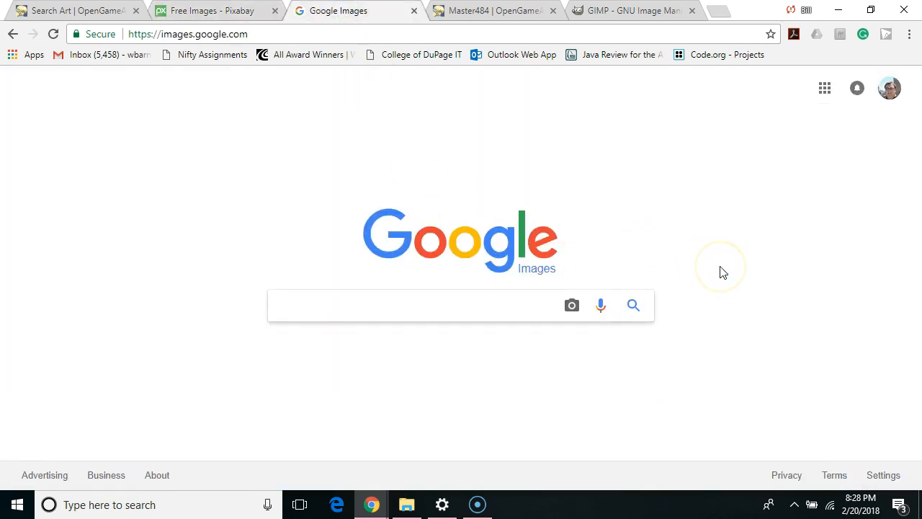
{"action": "left_click", "coordinate": [418, 305]}
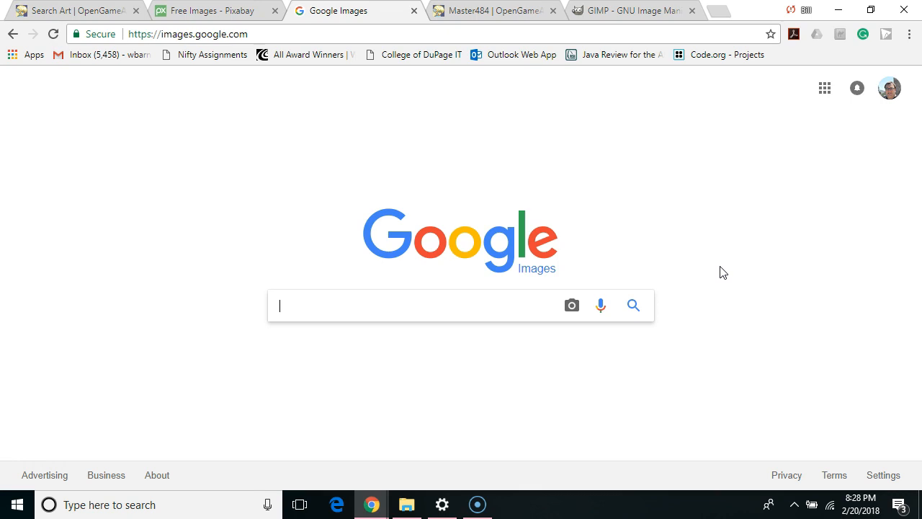
{"action": "type", "text": "knight pixel art"}
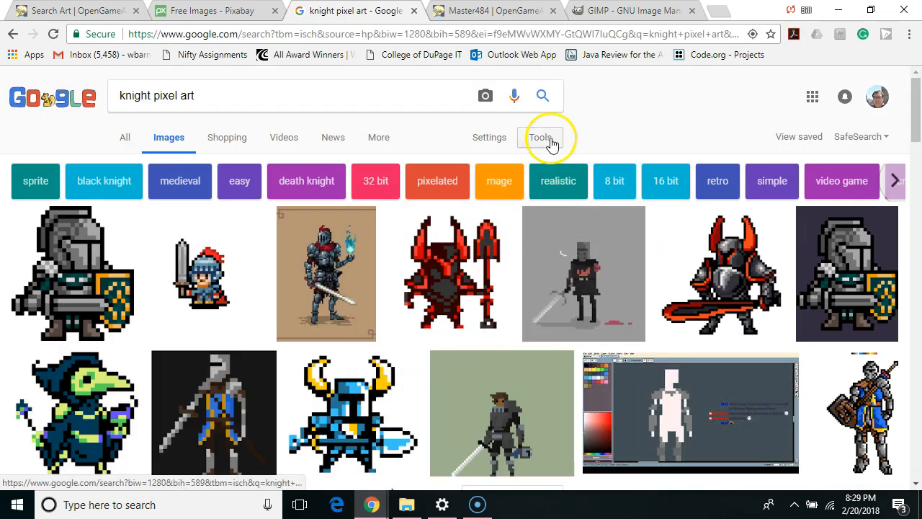
- Filter the results by usage rights to 'Labeled for reuse with modification'
{"action": "left_click", "coordinate": [540, 137]}
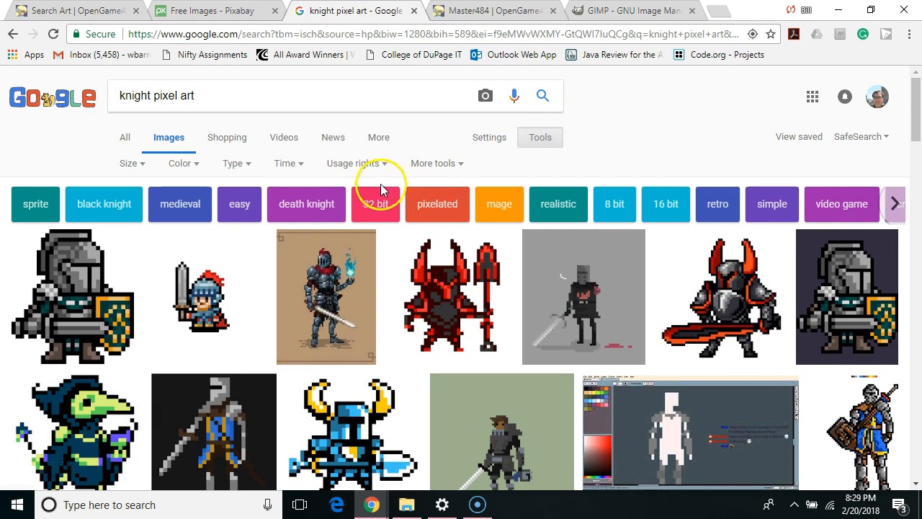
{"action": "left_click", "coordinate": [352, 163]}
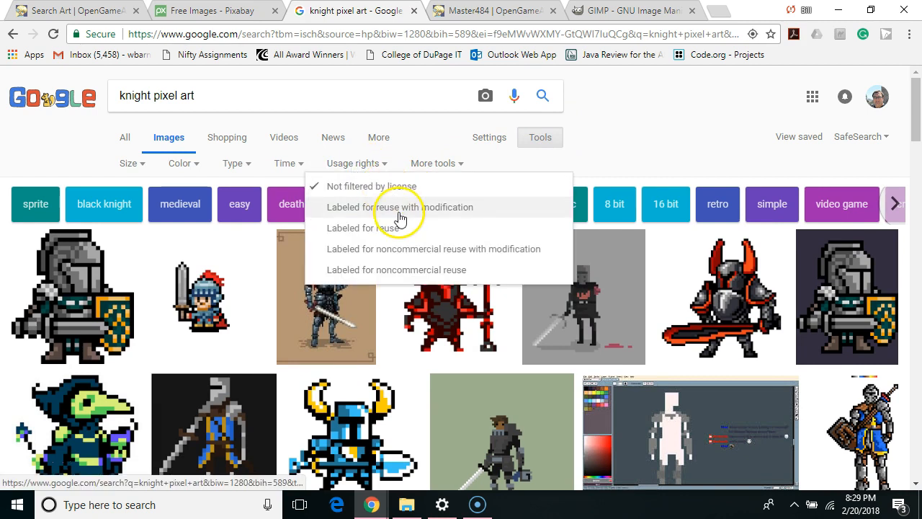
{"action": "left_click", "coordinate": [400, 207]}
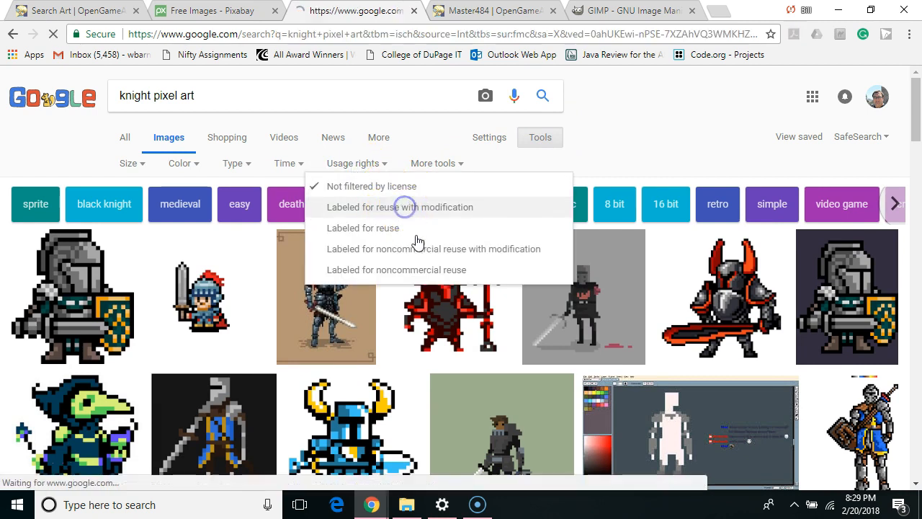
{"action": "left_click", "coordinate": [398, 207]}
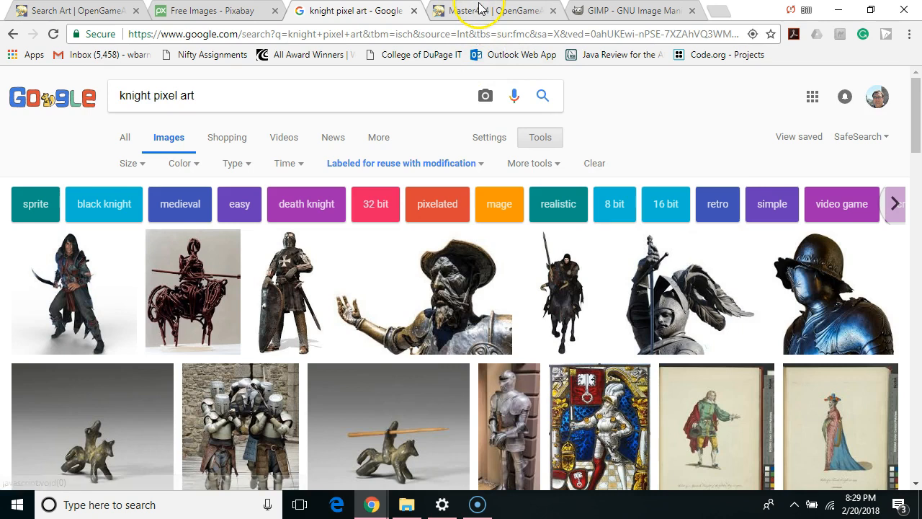
- View Master484's Knight of Finlandia art page, then return to the artist's gallery
{"action": "left_click", "coordinate": [493, 10]}
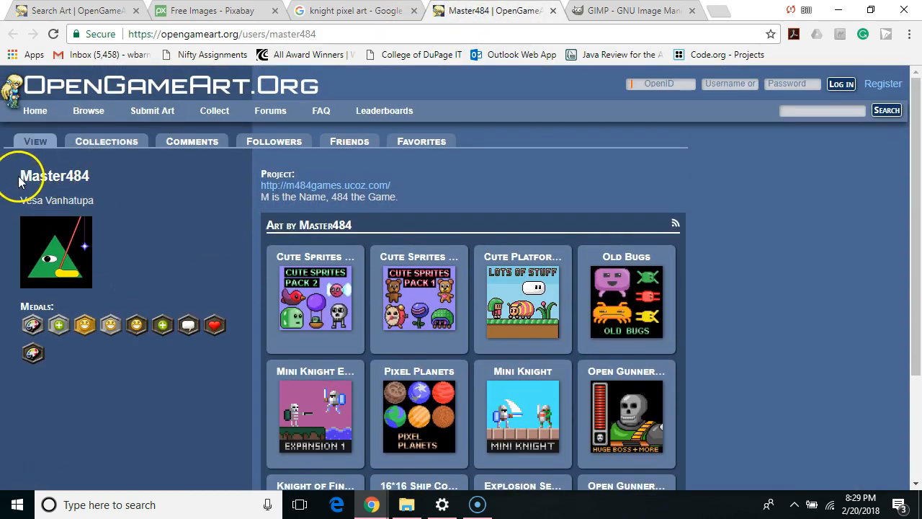
{"action": "scroll", "scroll_direction": "down", "scroll_amount": 3}
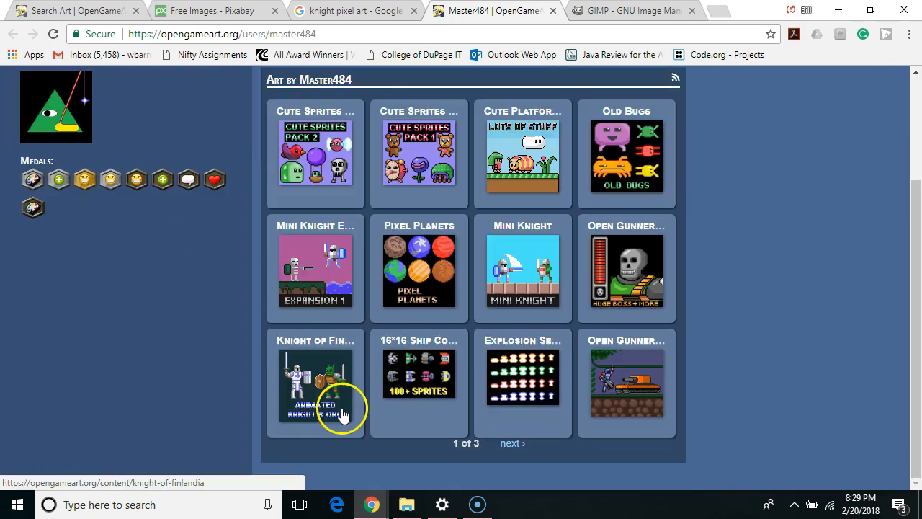
{"action": "left_click", "coordinate": [315, 386]}
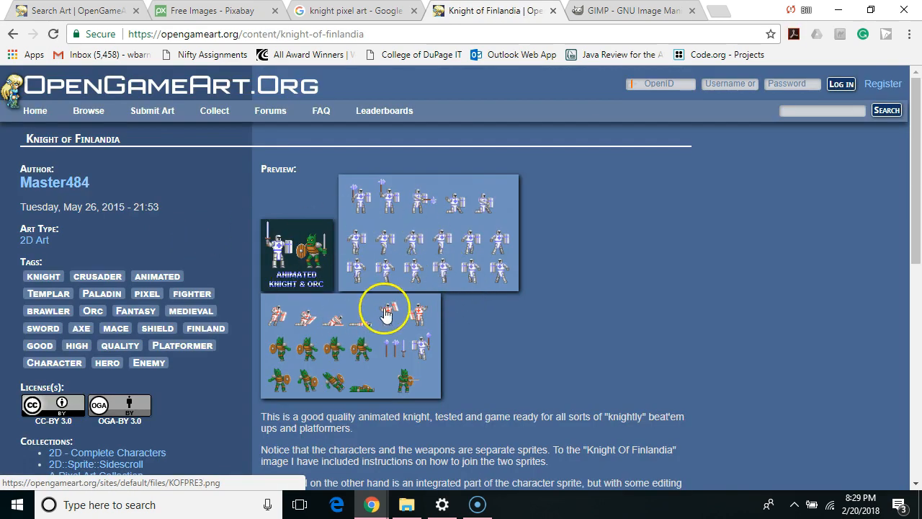
{"action": "left_click", "coordinate": [54, 182]}
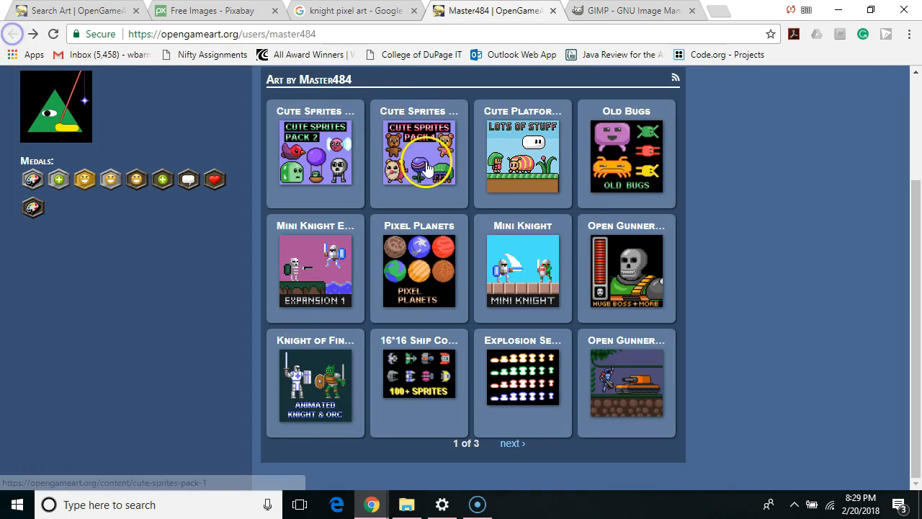
{"action": "mouse_move", "coordinate": [339, 305]}
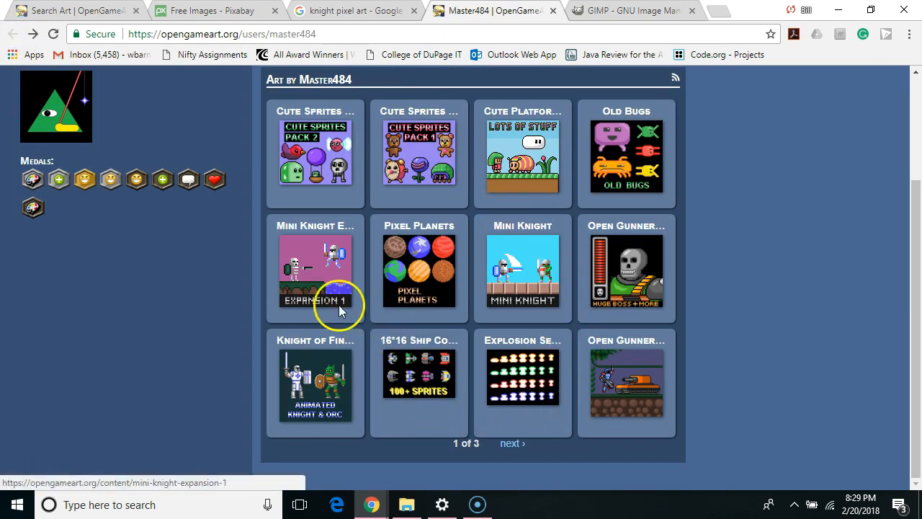
{"action": "mouse_move", "coordinate": [431, 264]}
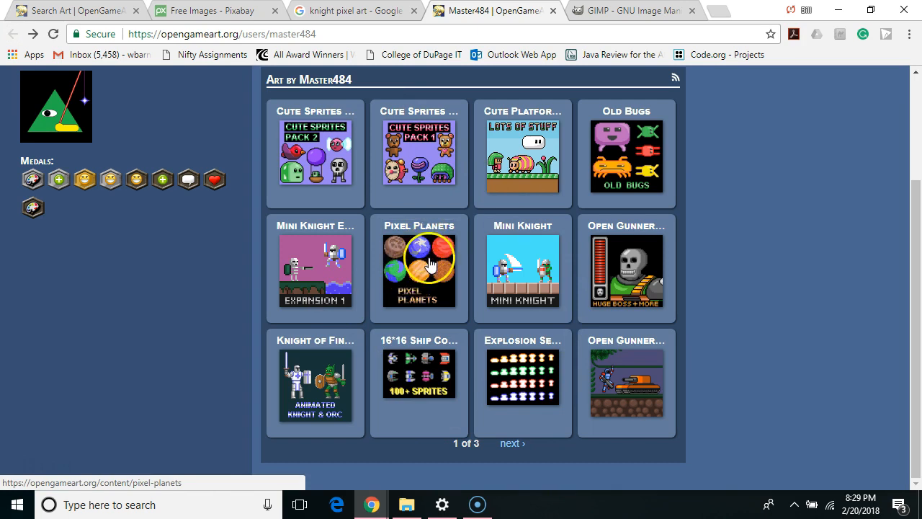
- Review the Pixel Planets art page, then switch to the GIMP website
{"action": "left_click", "coordinate": [418, 268]}
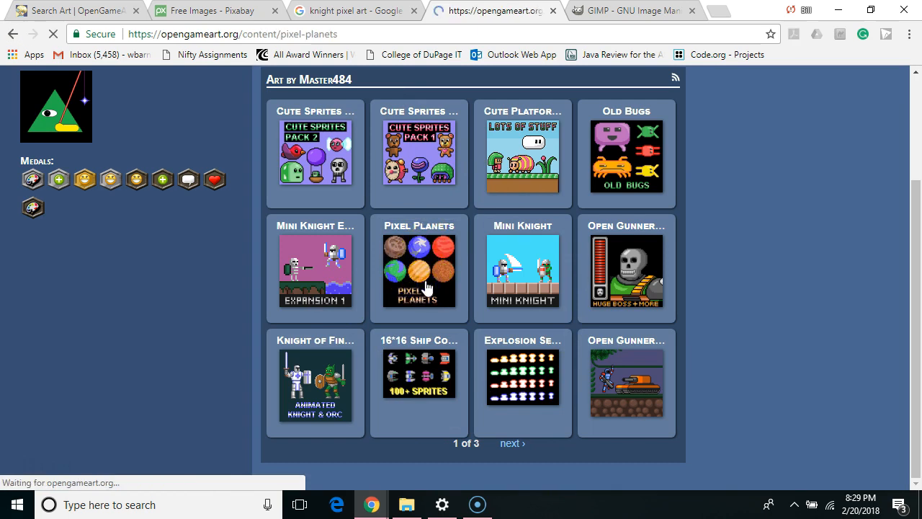
{"action": "left_click", "coordinate": [419, 270]}
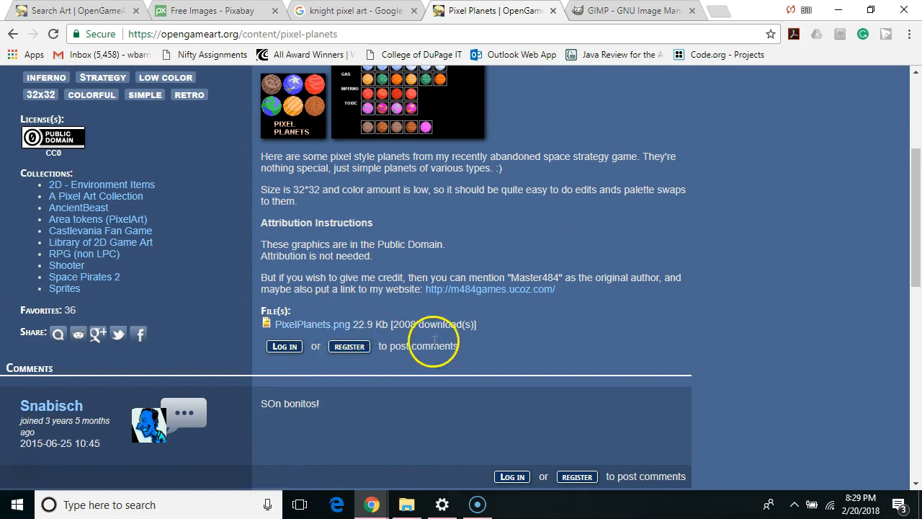
{"action": "mouse_move", "coordinate": [247, 234]}
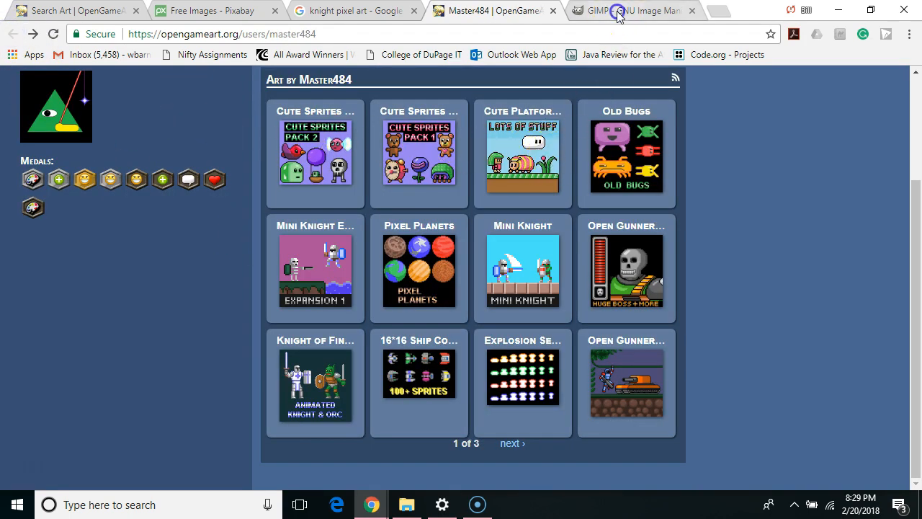
{"action": "left_click", "coordinate": [631, 10]}
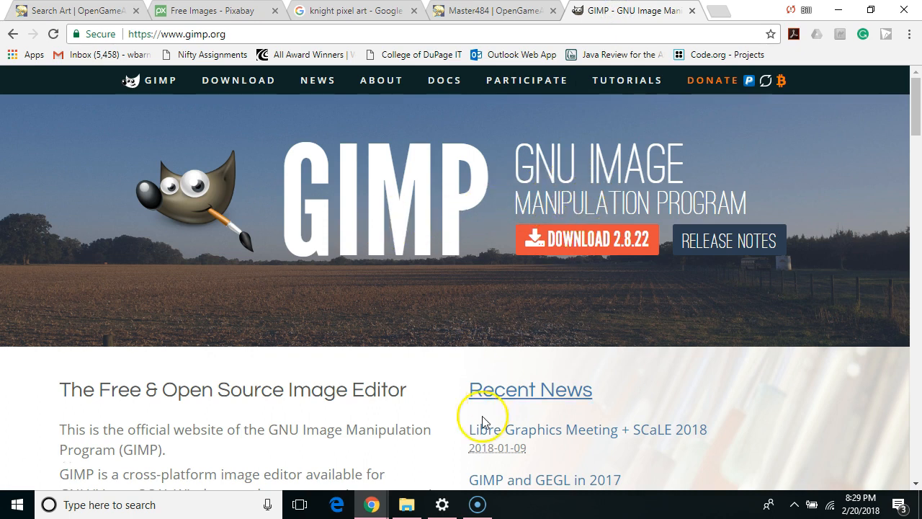
- Open knight.png from the App Lab Game folder with GNU Image Manipulation Program
{"action": "left_click", "coordinate": [407, 504]}
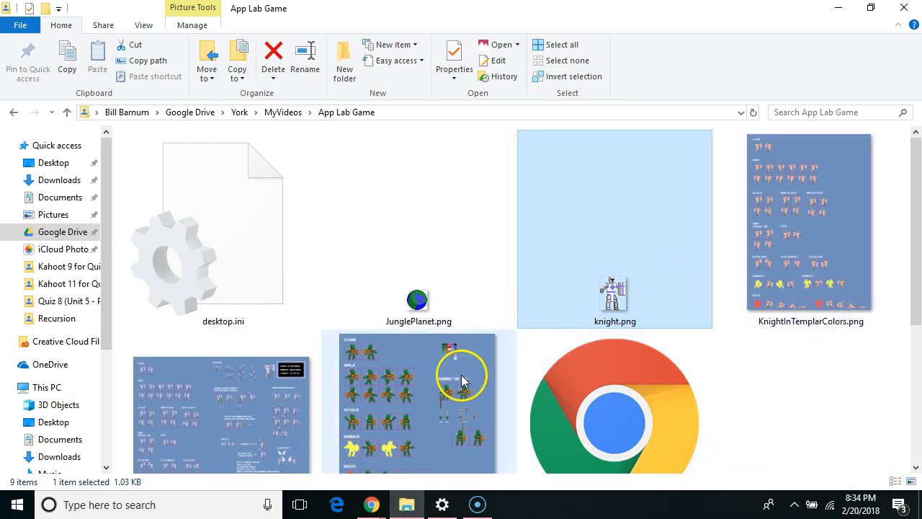
{"action": "mouse_move", "coordinate": [404, 335]}
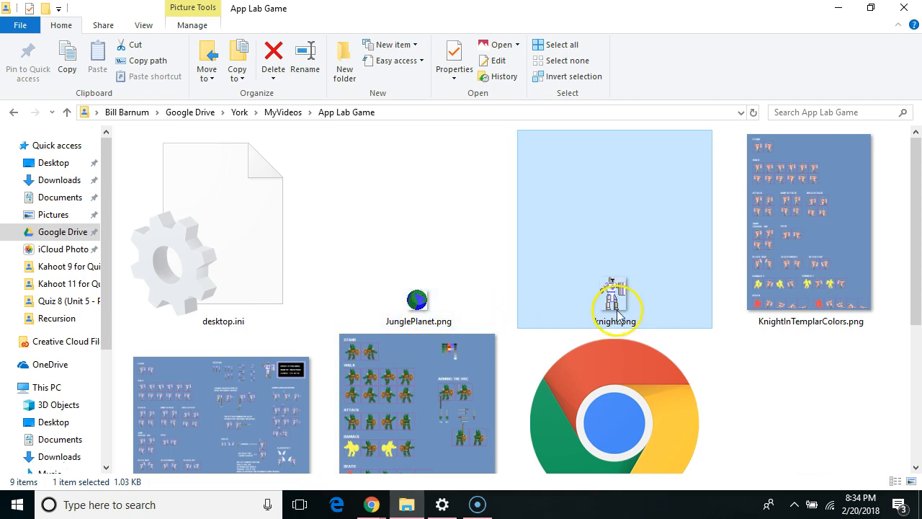
{"action": "mouse_move", "coordinate": [613, 295]}
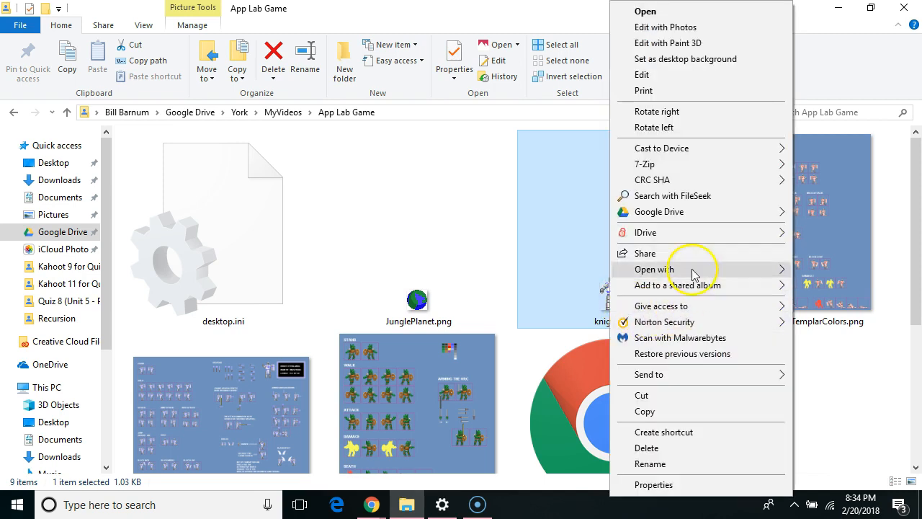
{"action": "left_click", "coordinate": [654, 268]}
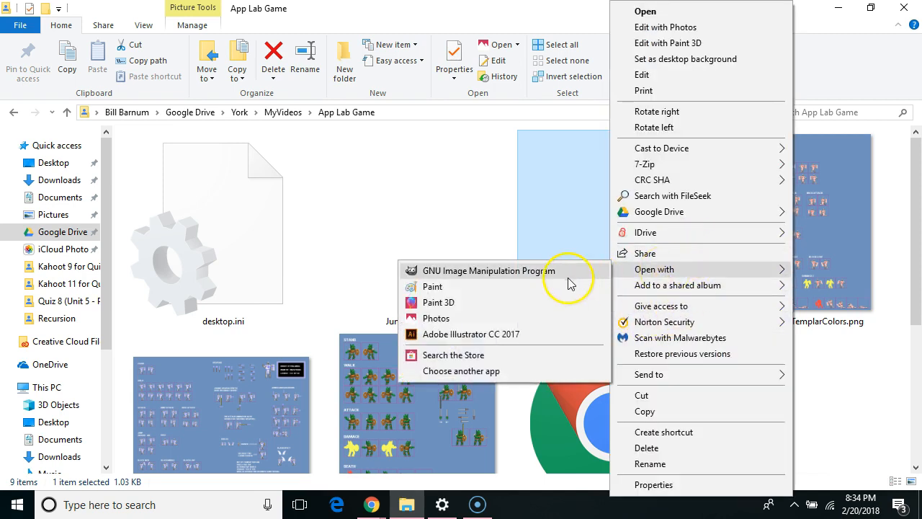
{"action": "mouse_move", "coordinate": [522, 275]}
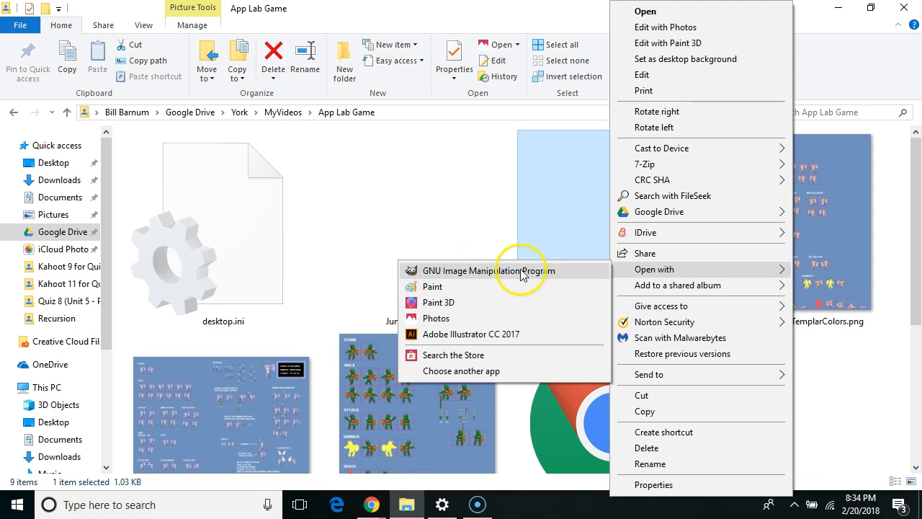
{"action": "left_click", "coordinate": [490, 270]}
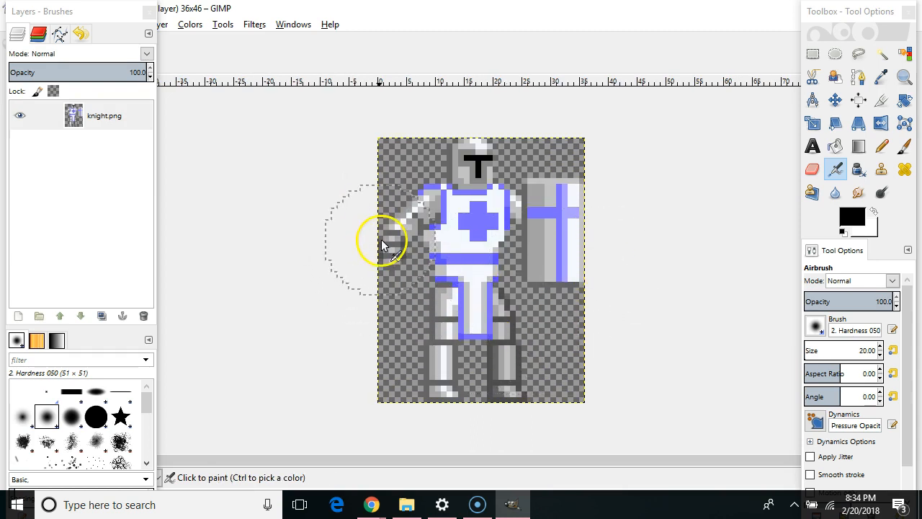
{"action": "mouse_move", "coordinate": [609, 257]}
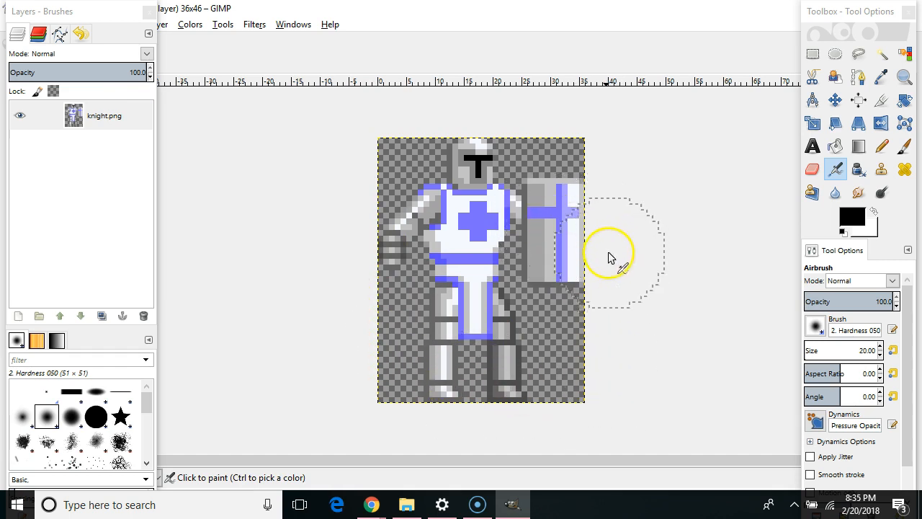
{"action": "mouse_move", "coordinate": [400, 167]}
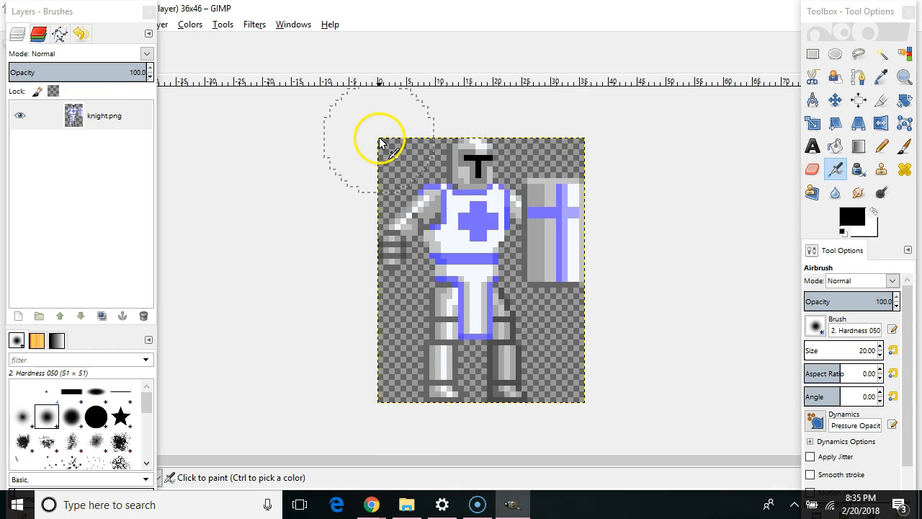
{"action": "mouse_move", "coordinate": [571, 379]}
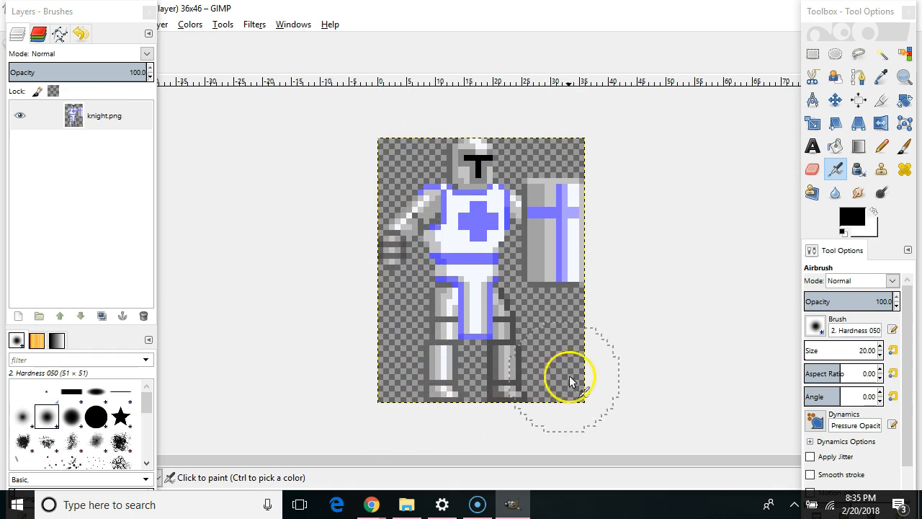
{"action": "mouse_move", "coordinate": [348, 116]}
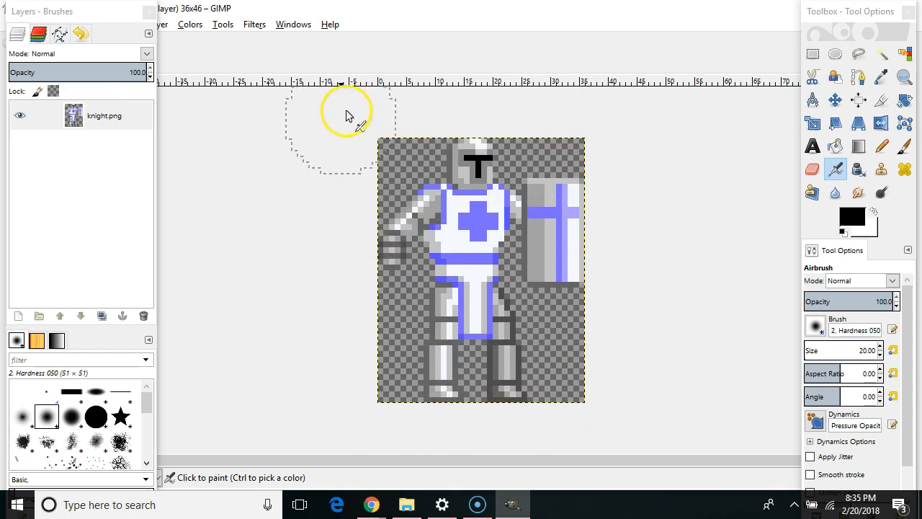
{"action": "mouse_move", "coordinate": [363, 252]}
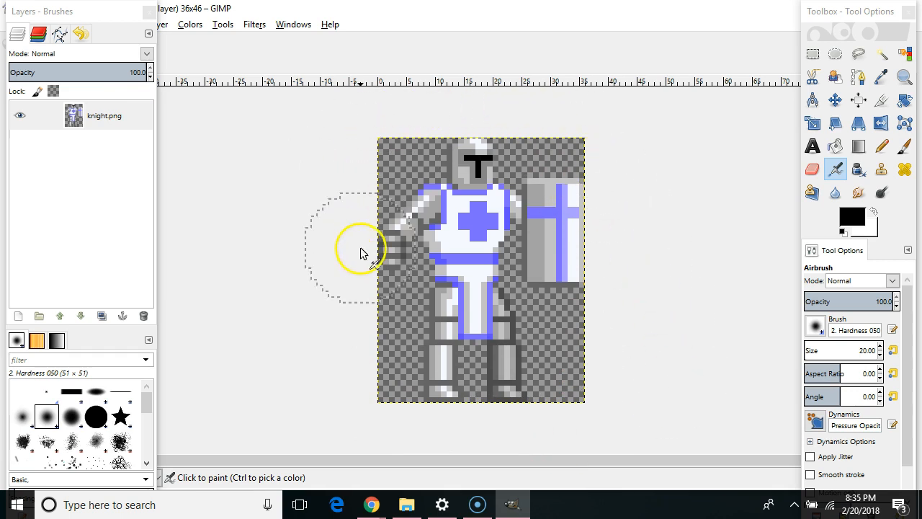
{"action": "mouse_move", "coordinate": [364, 213]}
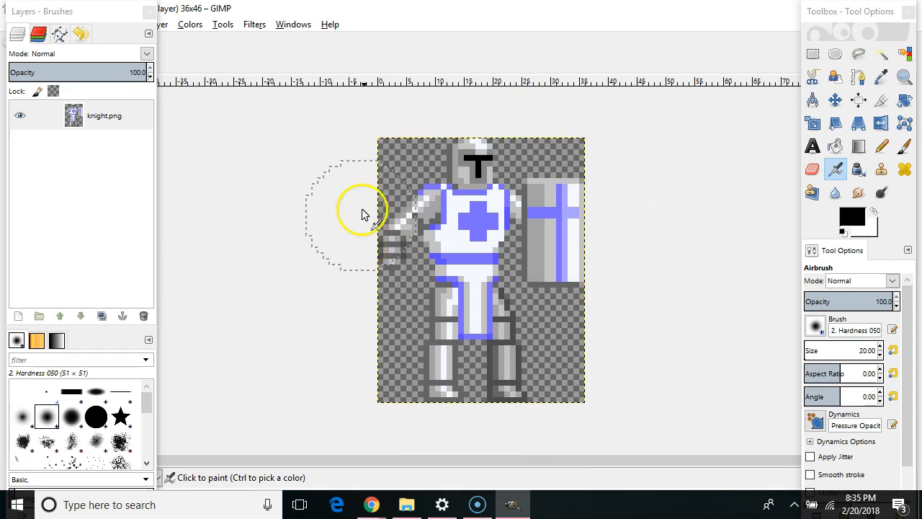
{"action": "mouse_move", "coordinate": [642, 223]}
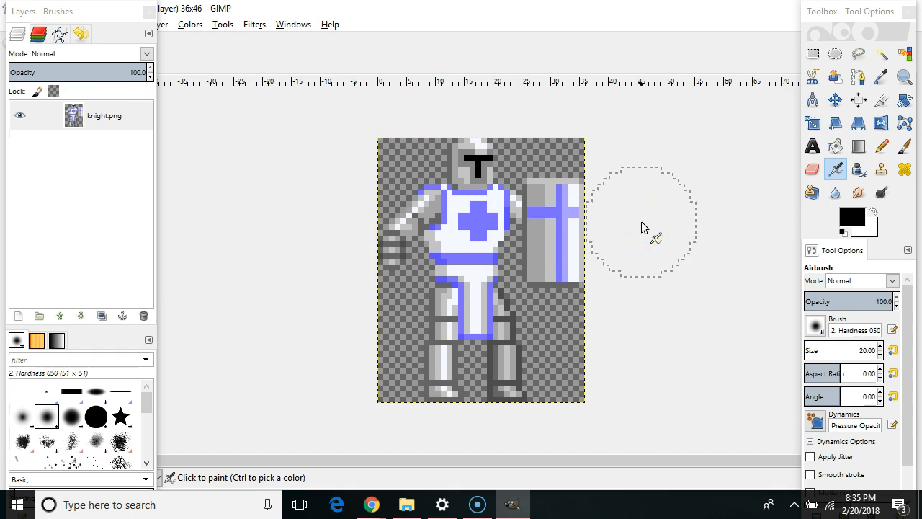
{"action": "mouse_move", "coordinate": [425, 400]}
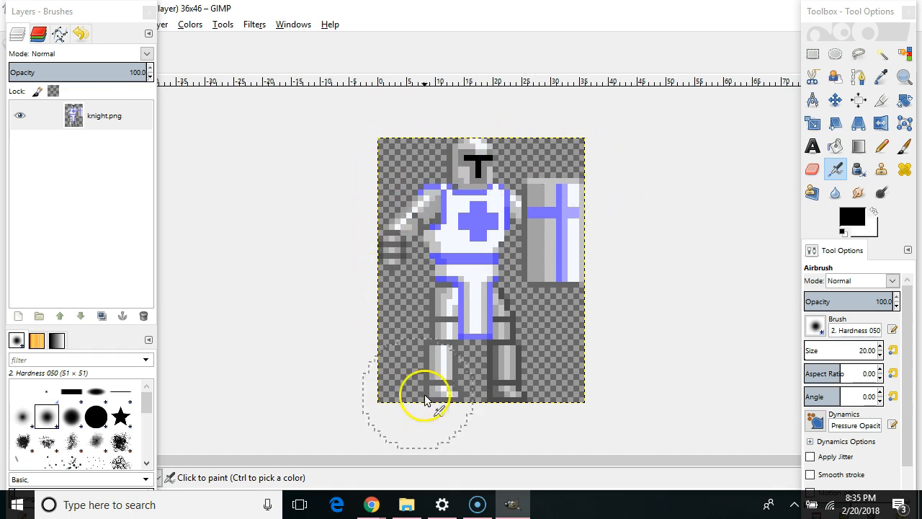
{"action": "mouse_move", "coordinate": [450, 133]}
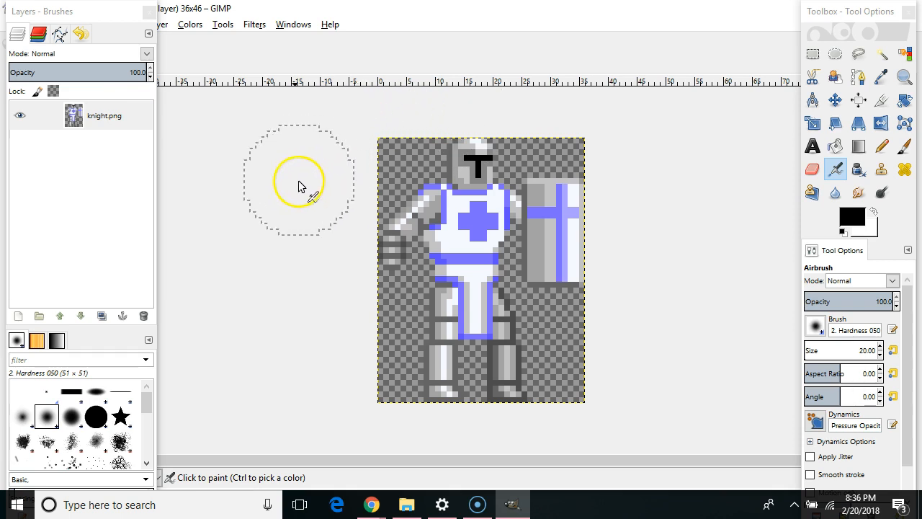
{"action": "mouse_move", "coordinate": [277, 251]}
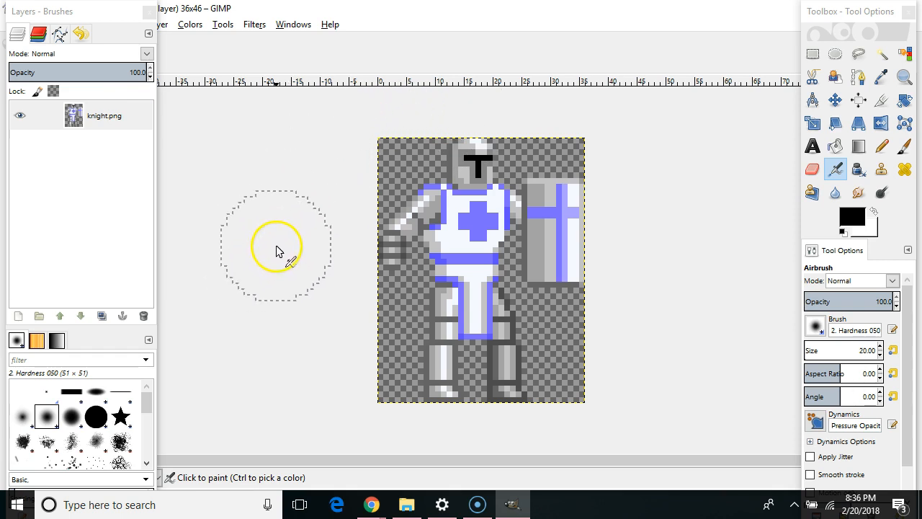
{"action": "mouse_move", "coordinate": [702, 279]}
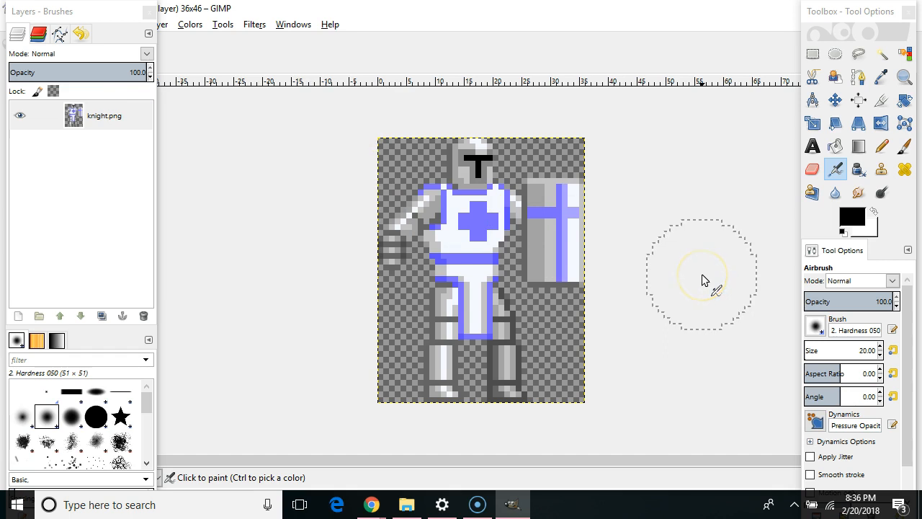